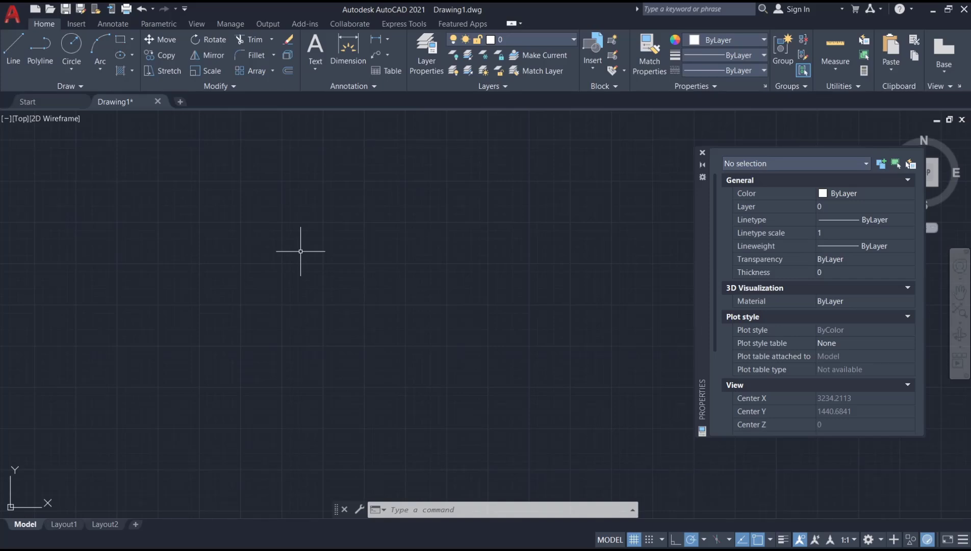
# Start the RECTANG command with the RE alias
pyautogui.write('re')
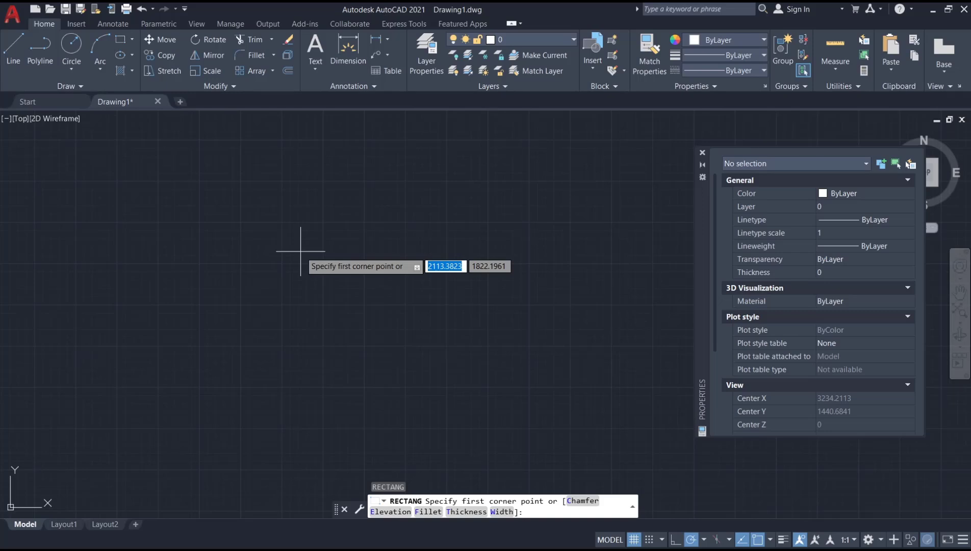
# Set the rectangle's corner fillet radius to 10
pyautogui.write('f')
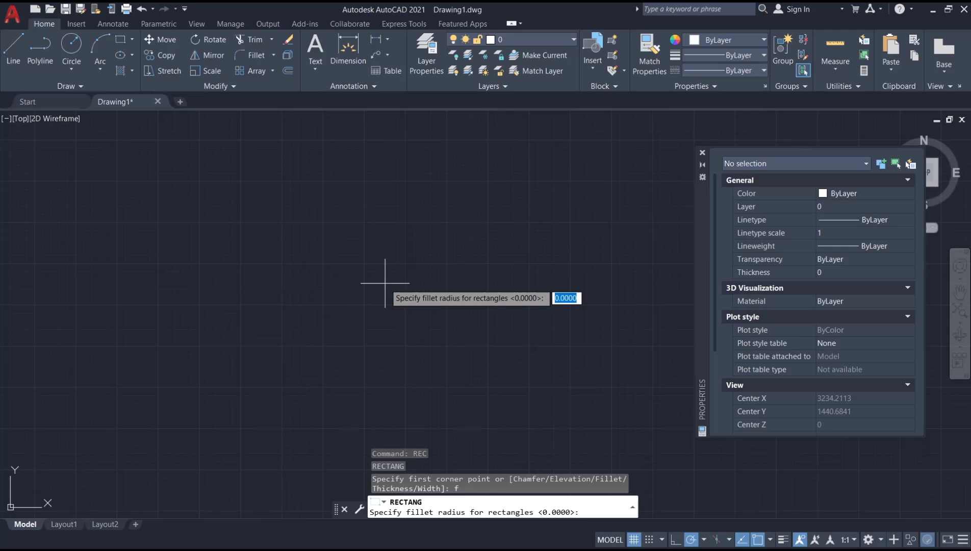
pyautogui.moveTo(383, 274)
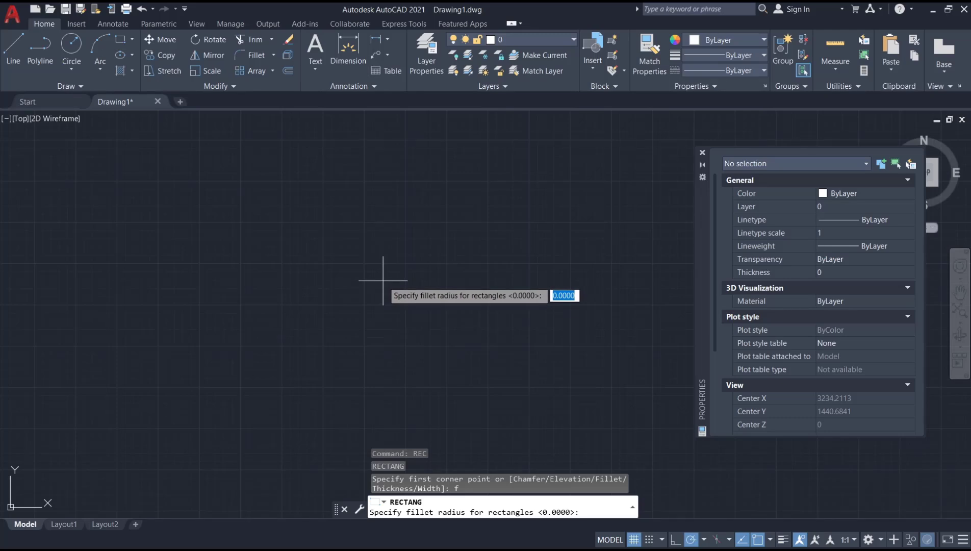
pyautogui.write('10')
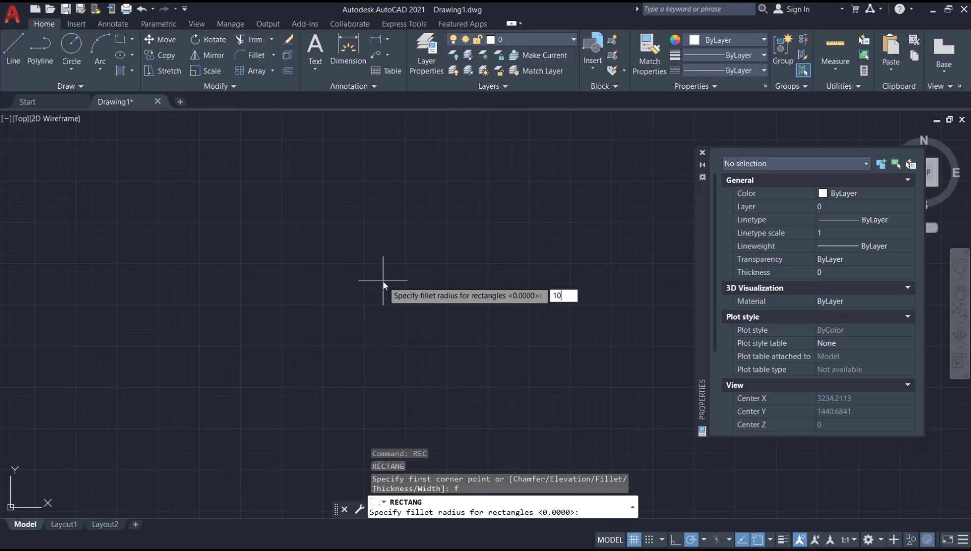
pyautogui.press('Return')
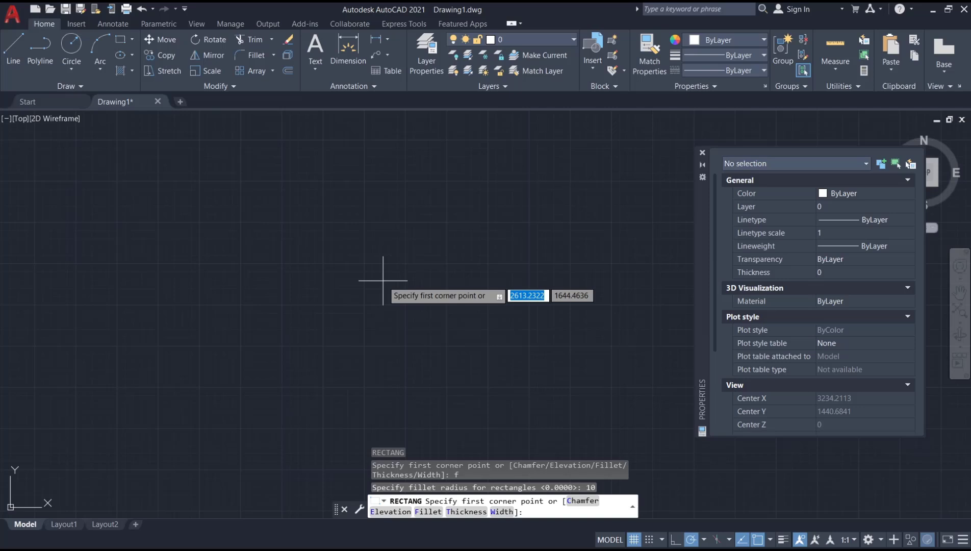
pyautogui.moveTo(269, 361)
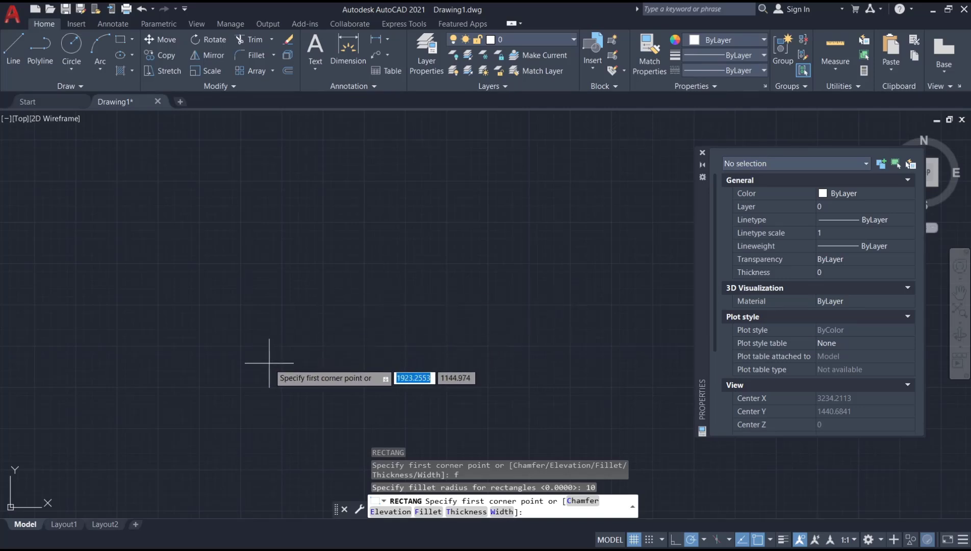
# Draw a 50-unit square with rounded corners, then restart RECTANG
pyautogui.click(270, 361)
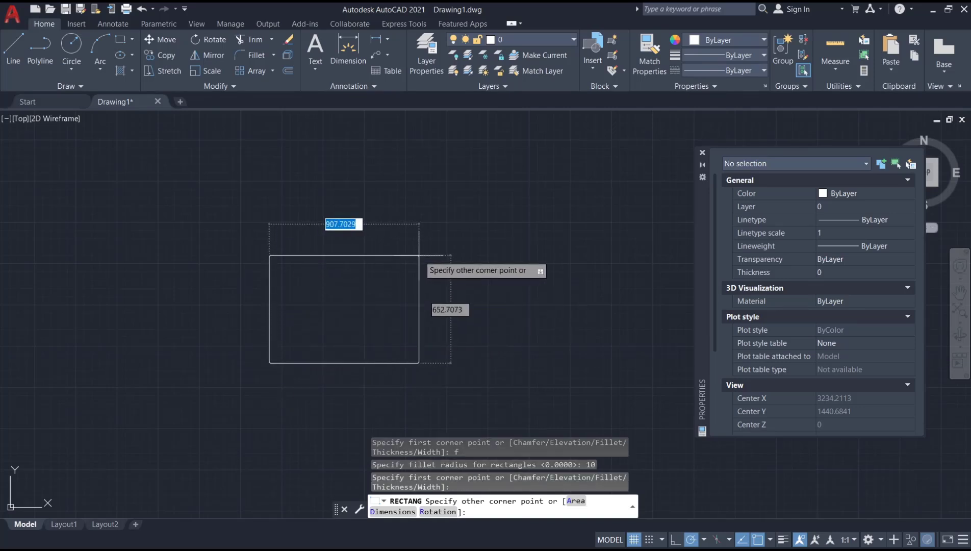
pyautogui.write('50')
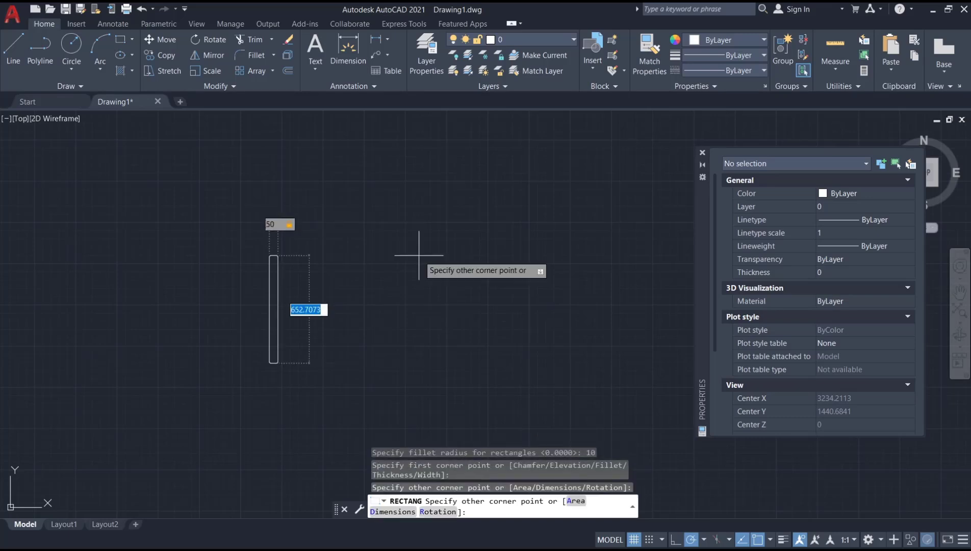
pyautogui.write('50')
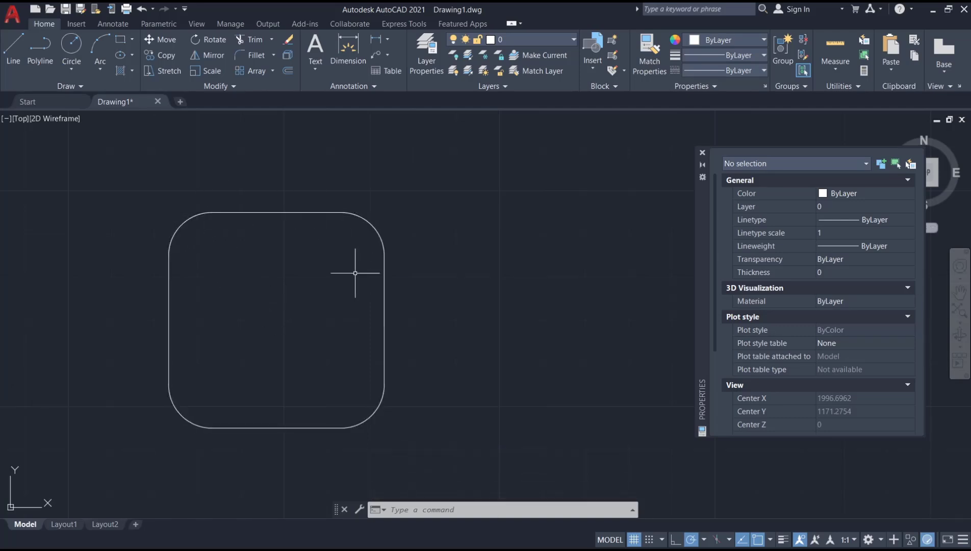
pyautogui.write('re')
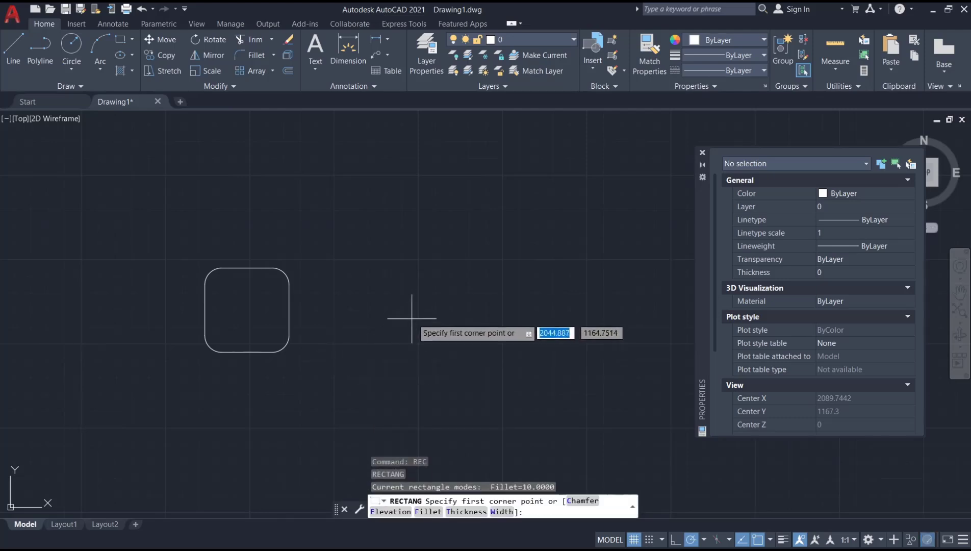
# Change the next rectangle's fillet radius from 10 to 20
pyautogui.write('f')
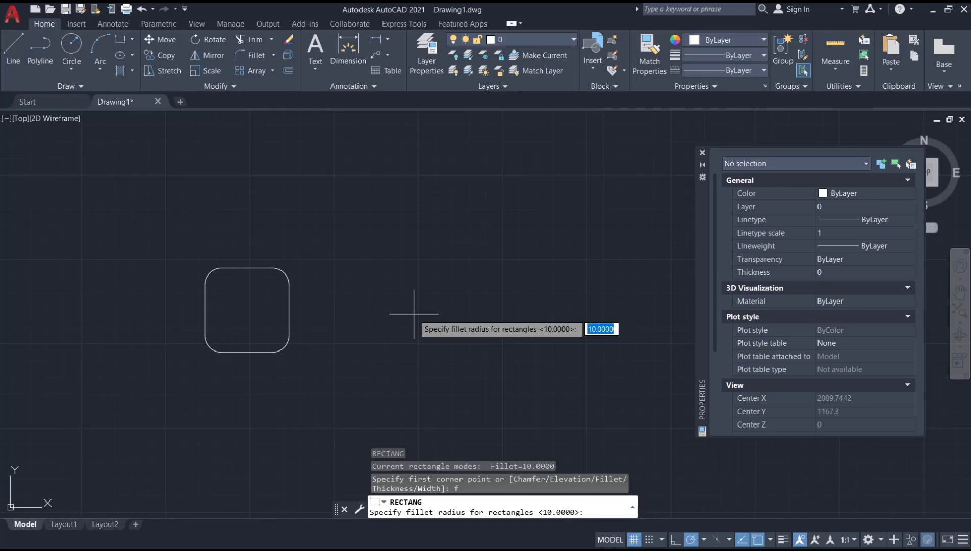
pyautogui.write('20')
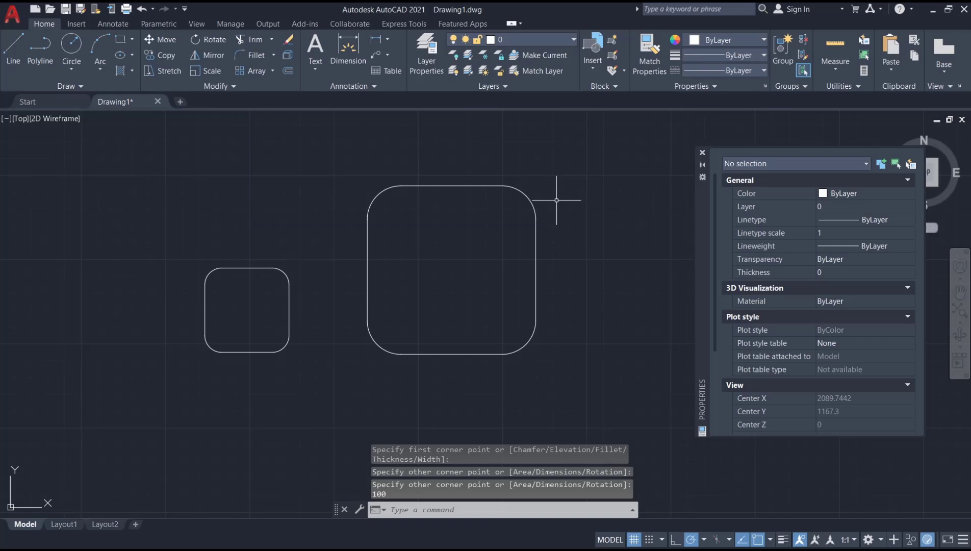
pyautogui.moveTo(416, 280)
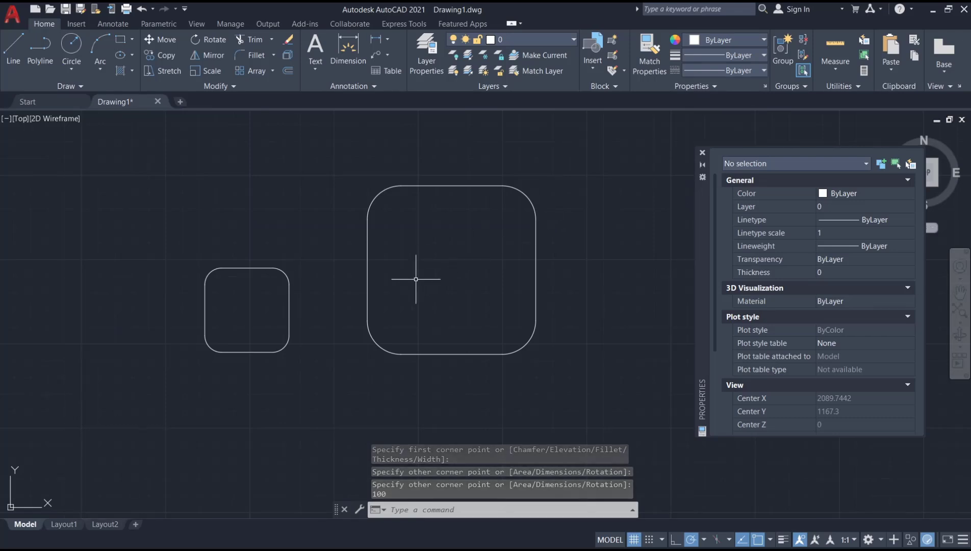